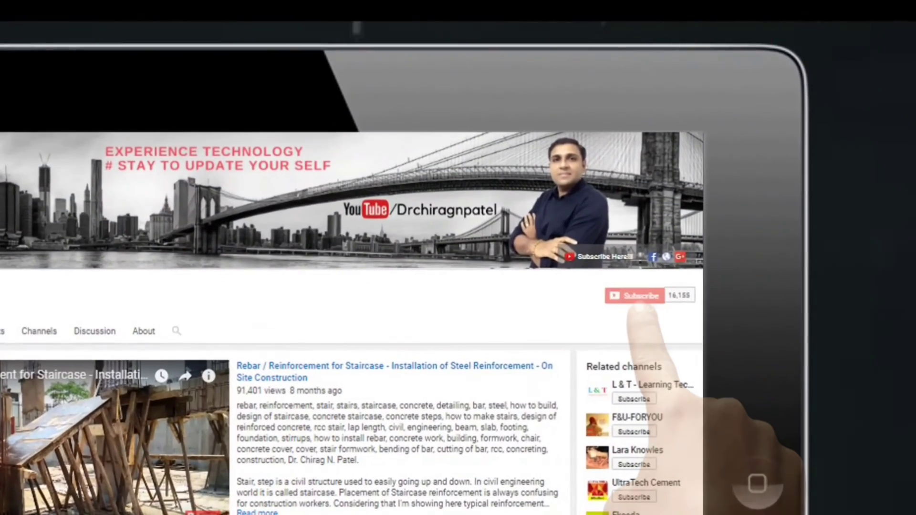
Subscribe to the Drchiragnpatel construction channel, bringing its count to 16,155.
left_click(634, 296)
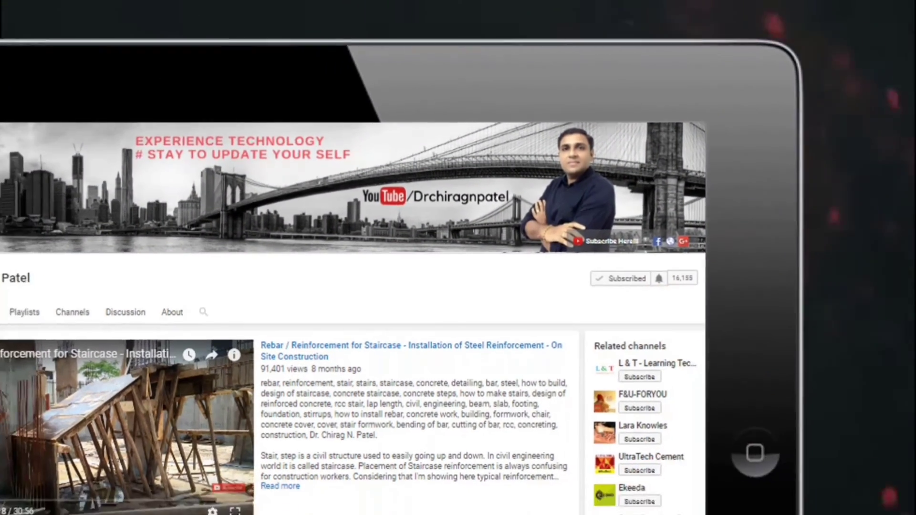